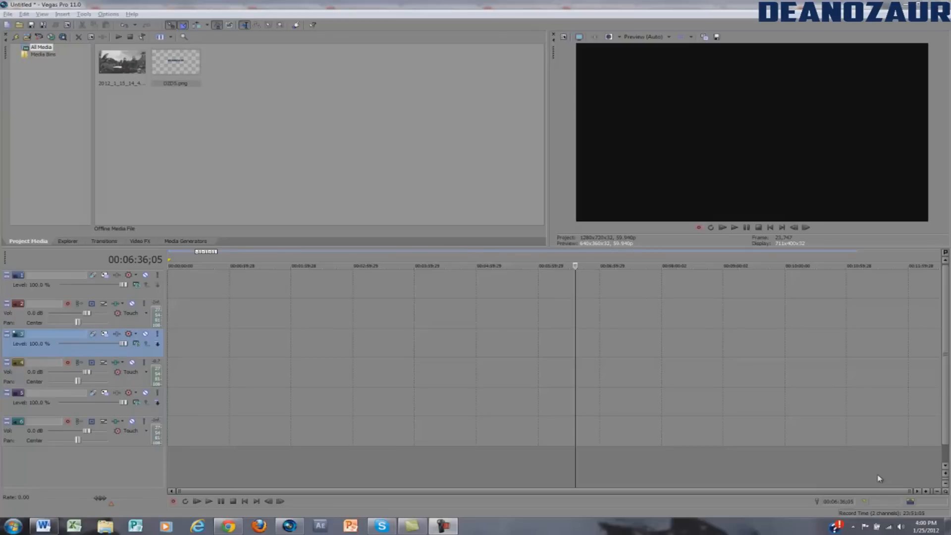
mouse_move(887, 464)
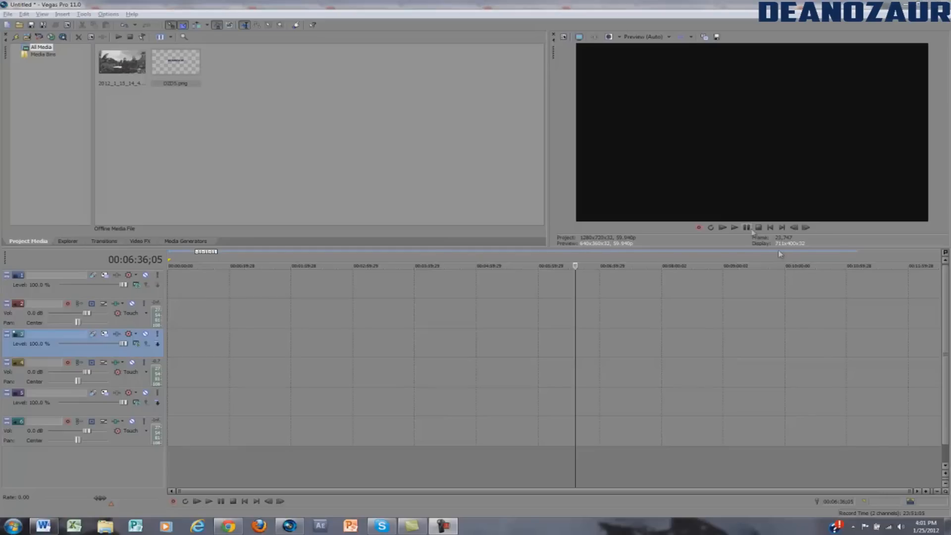
mouse_move(747, 228)
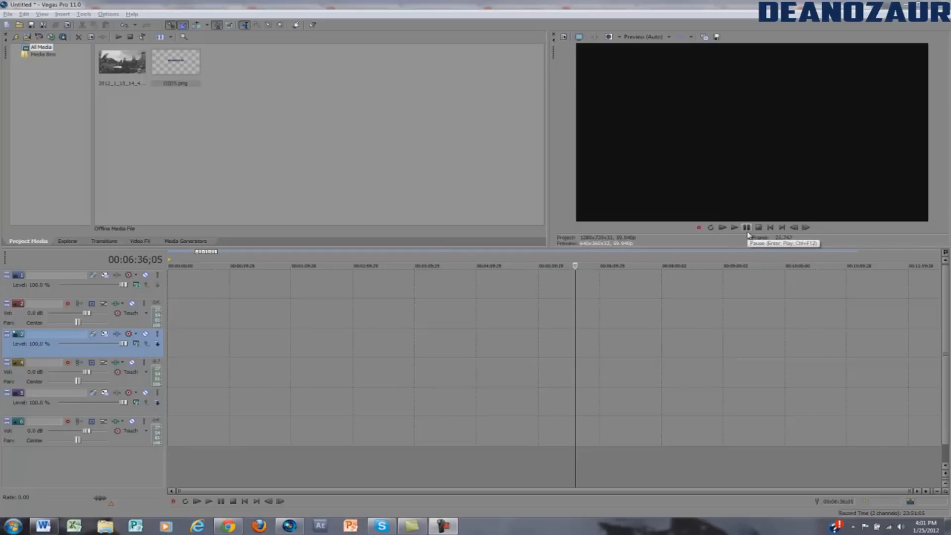
- Select the logo PNG in Project Media so it shows in the Preview window
left_click(176, 61)
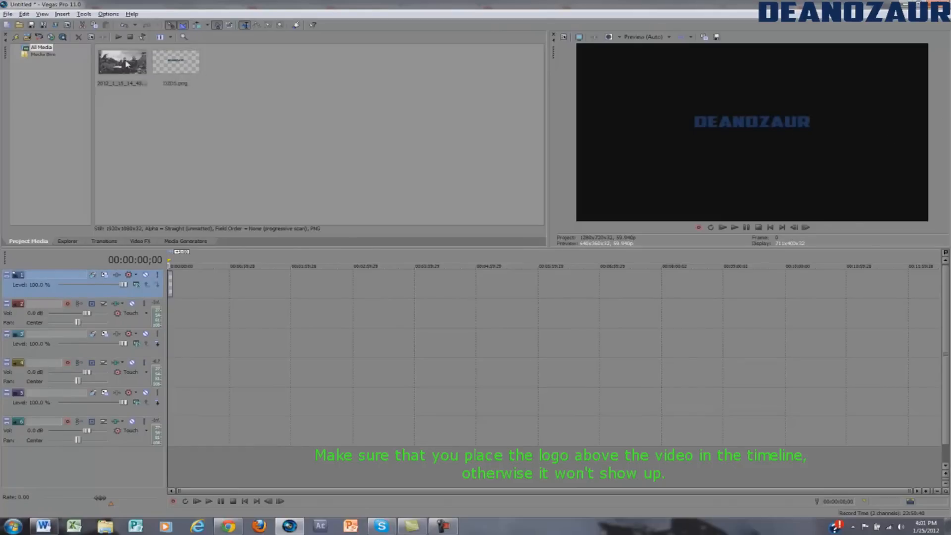
- Place the gameplay video with its audio on the timeline starting at 00:00:00;00
left_click_drag(121, 61, 206, 343)
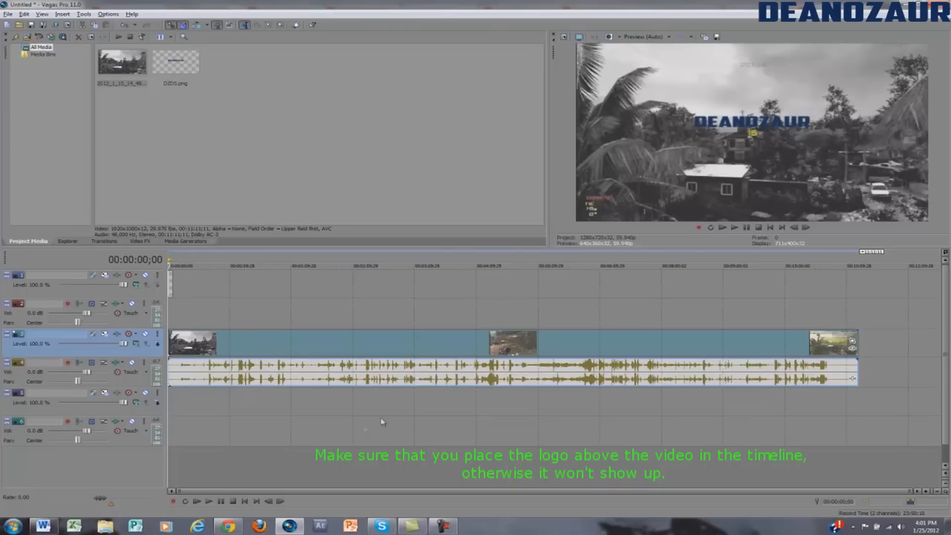
mouse_move(595, 351)
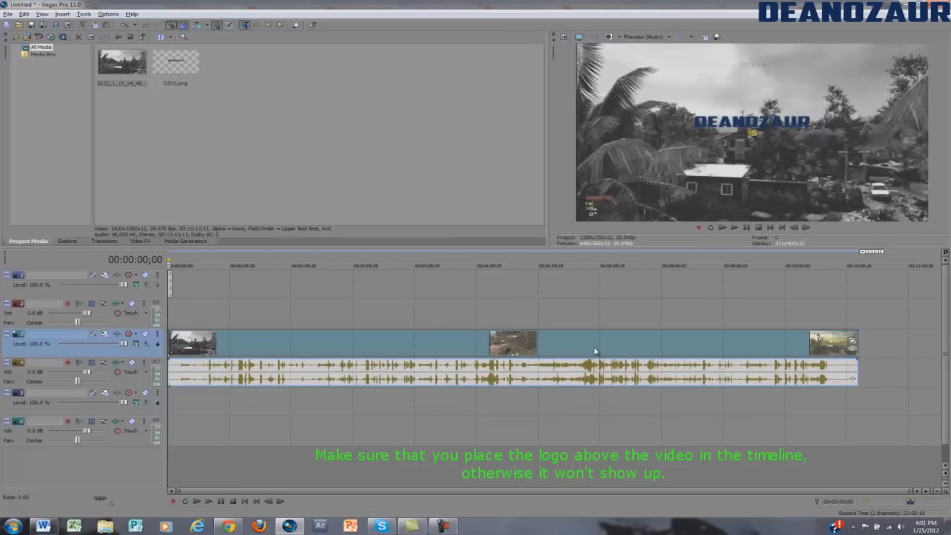
mouse_move(612, 313)
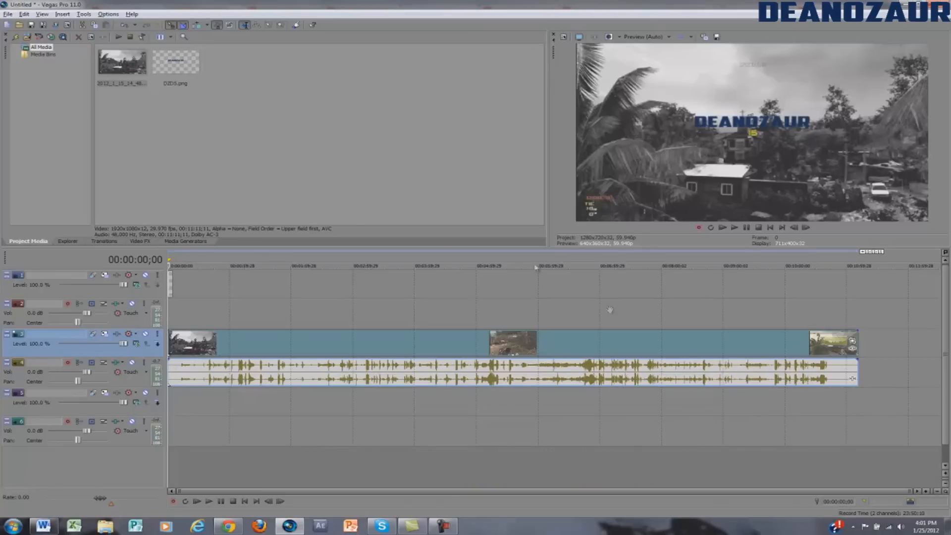
mouse_move(207, 291)
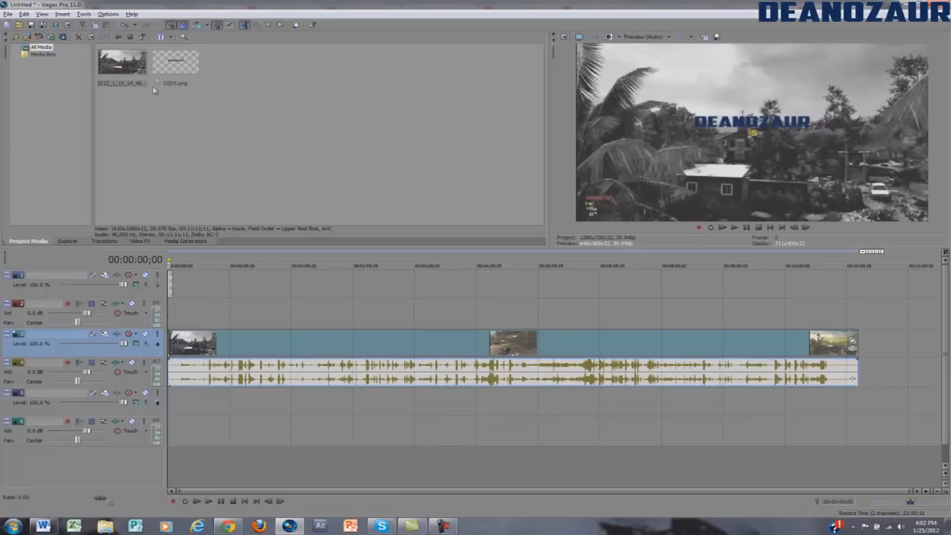
- Put the logo PNG on the top video track and stretch it to the gameplay clip's full length
left_click(176, 62)
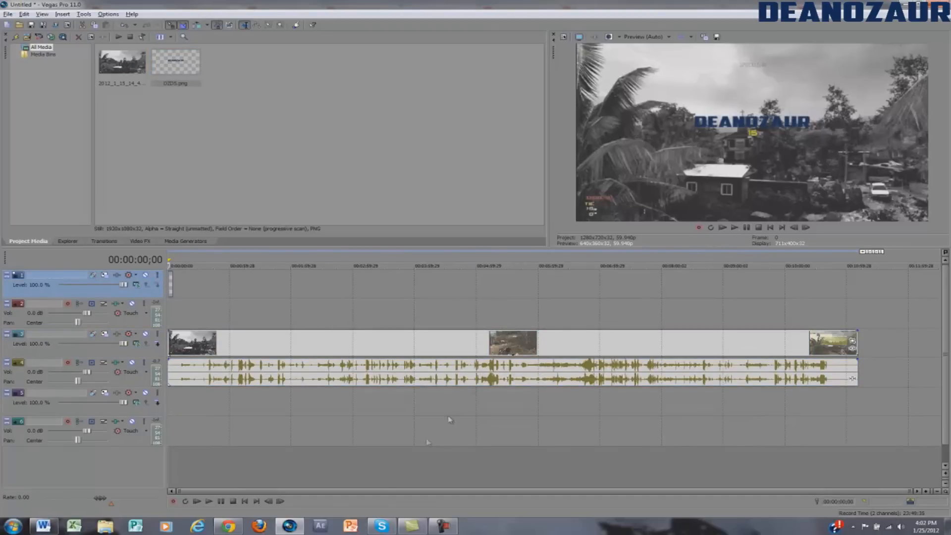
mouse_move(487, 476)
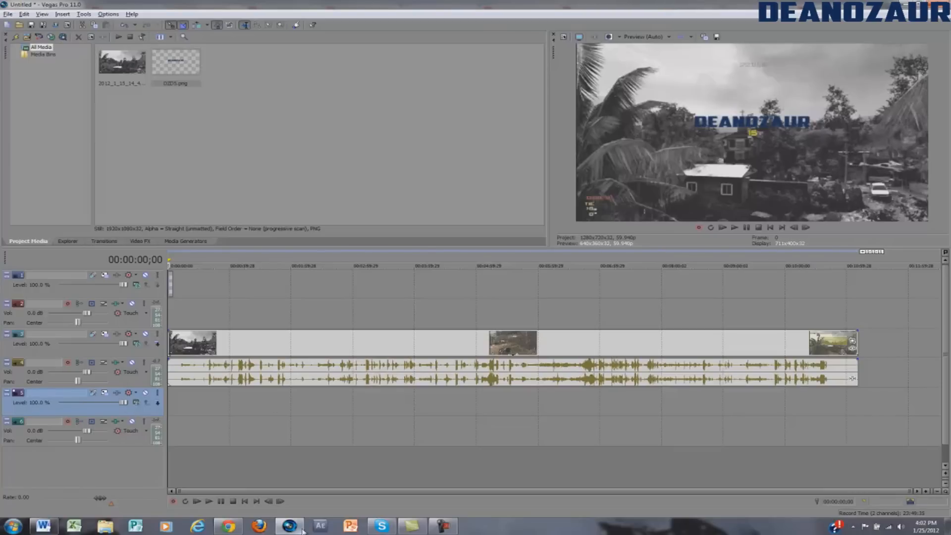
mouse_move(322, 525)
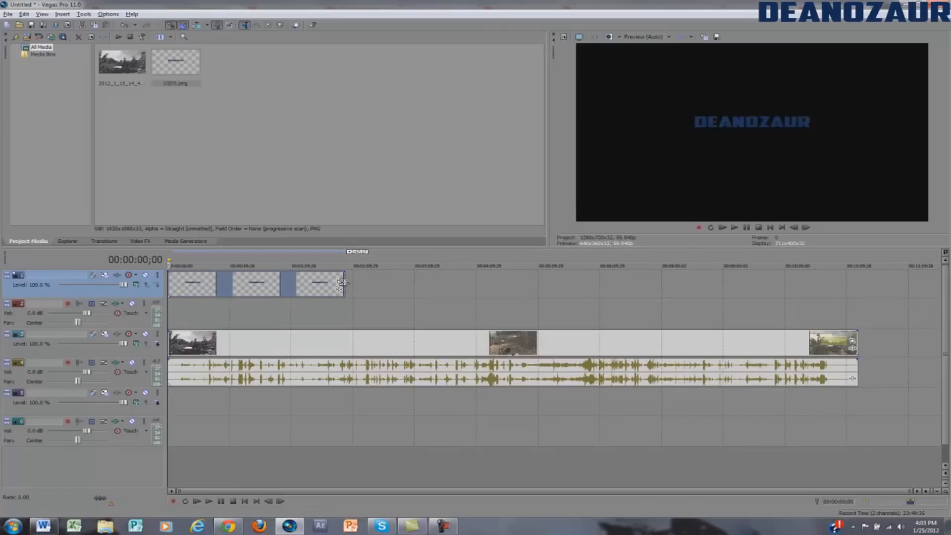
left_click_drag(342, 286, 446, 286)
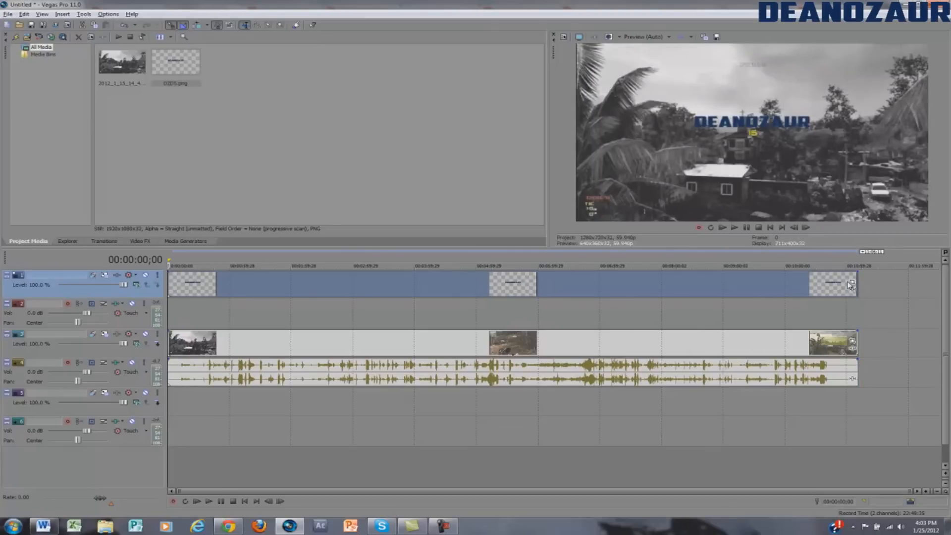
mouse_move(851, 283)
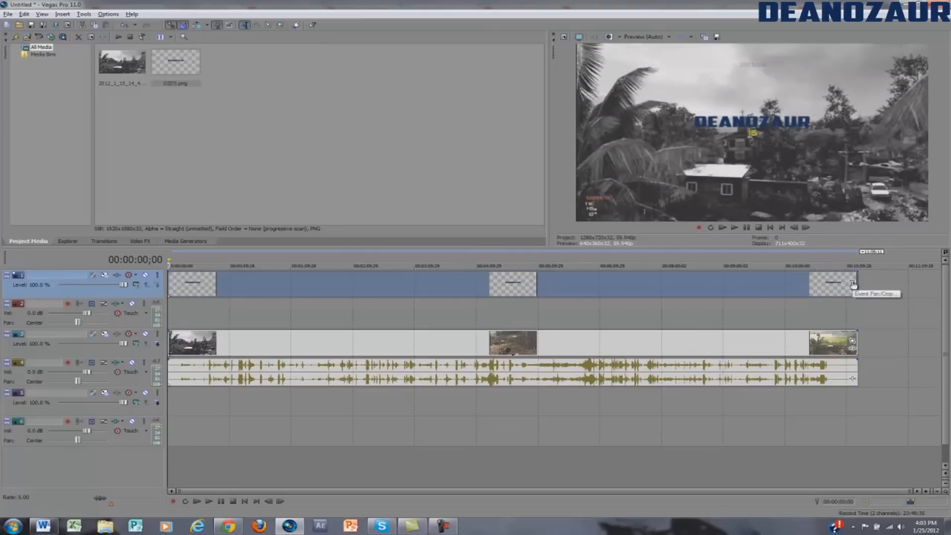
- In Event Pan/Crop, enlarge the framing so the DEANOZAUR logo shrinks to a small watermark size
left_click(852, 285)
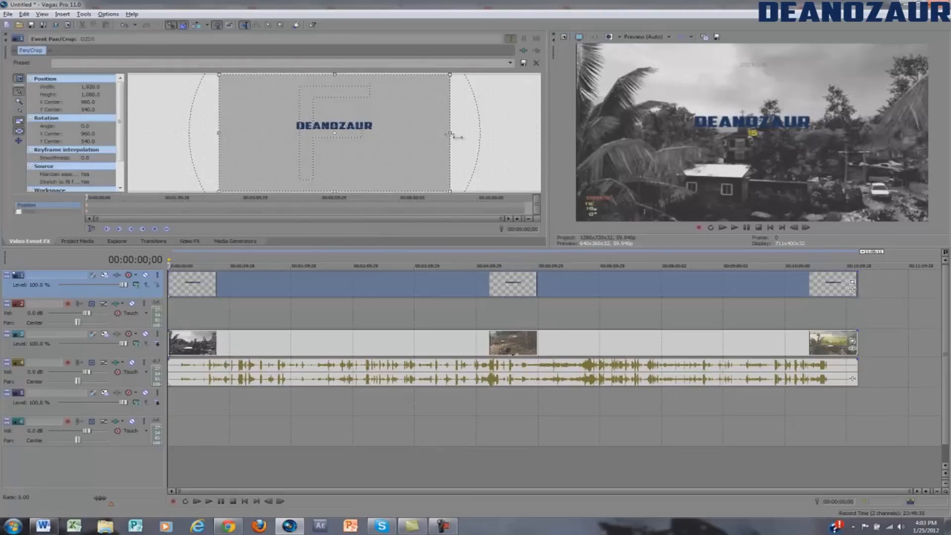
left_click_drag(450, 133, 512, 130)
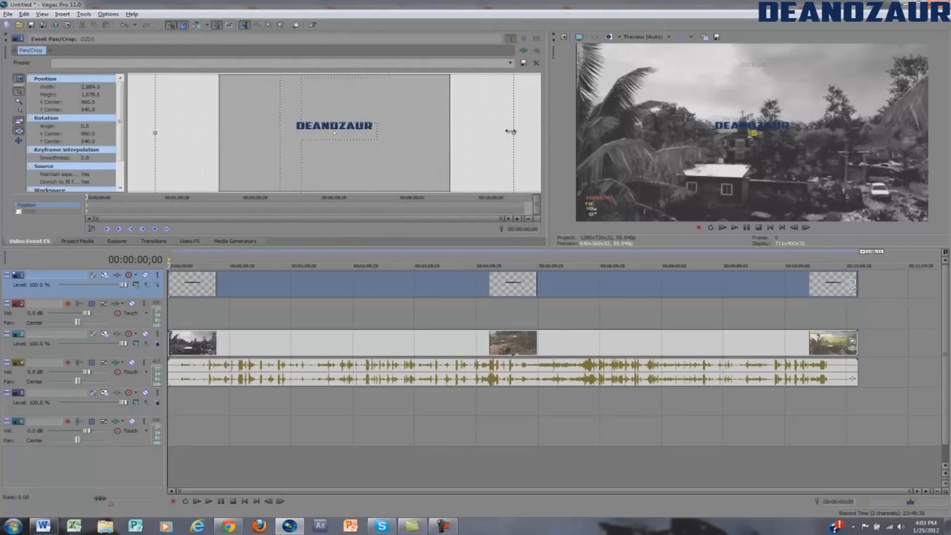
left_click_drag(511, 132, 449, 135)
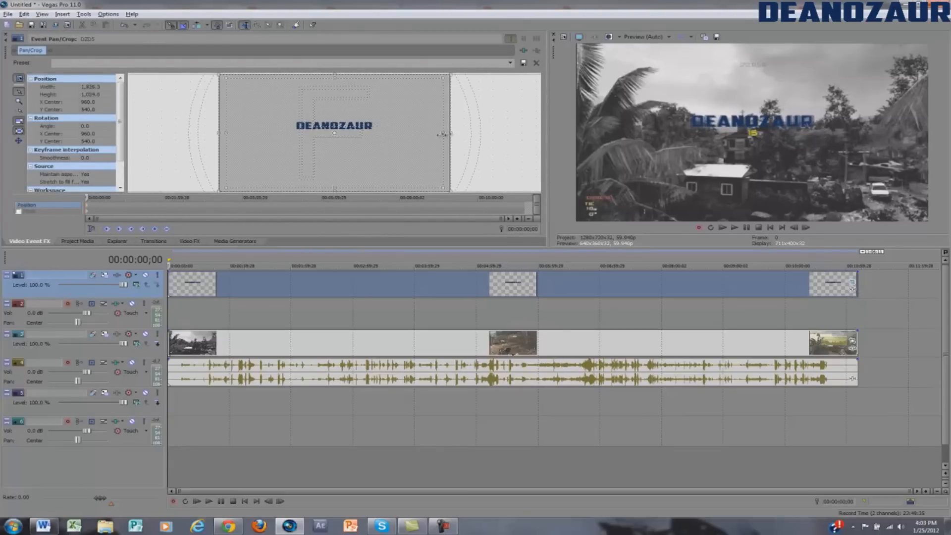
left_click_drag(446, 134, 452, 132)
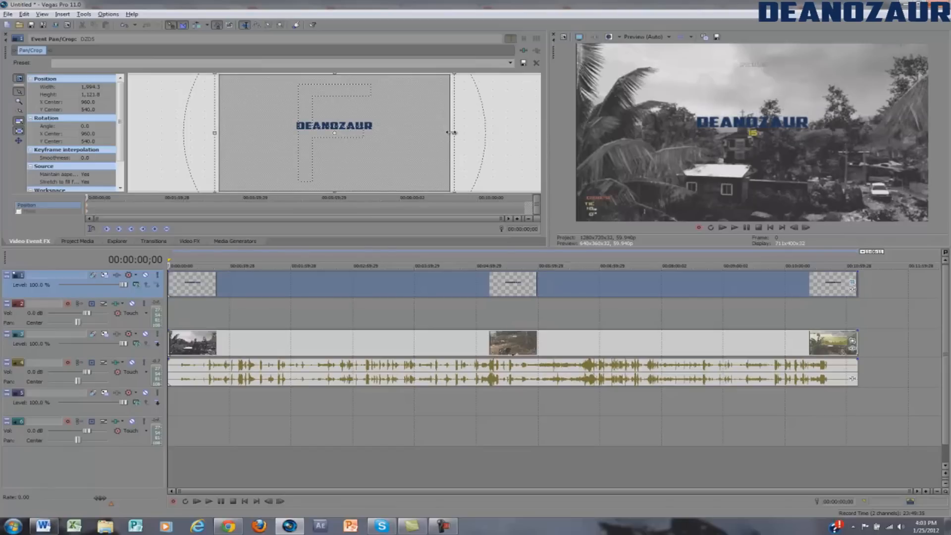
left_click_drag(452, 132, 518, 147)
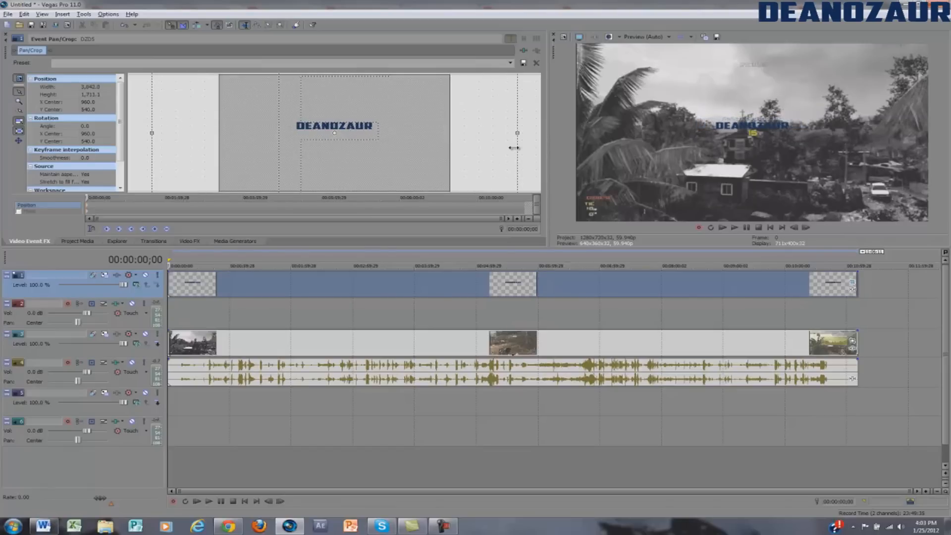
left_click_drag(517, 133, 499, 133)
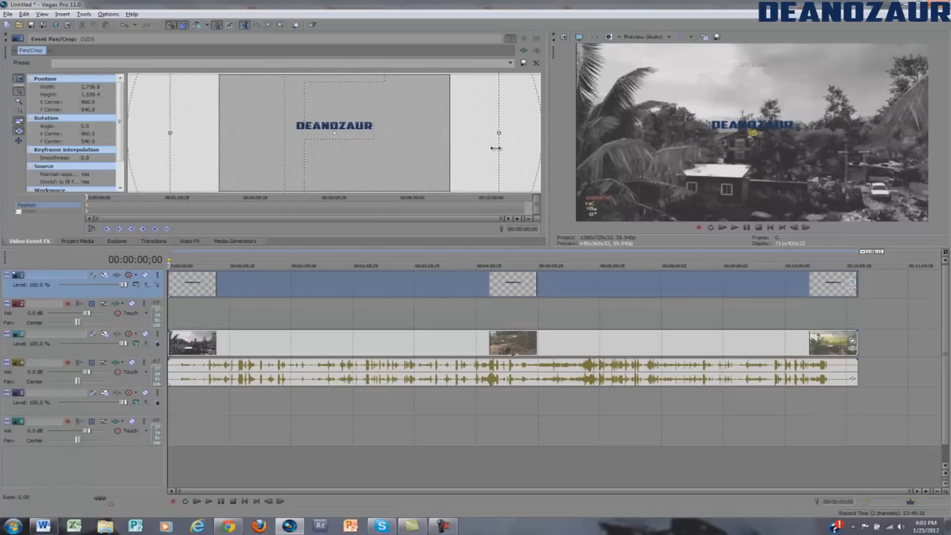
left_click_drag(498, 133, 484, 133)
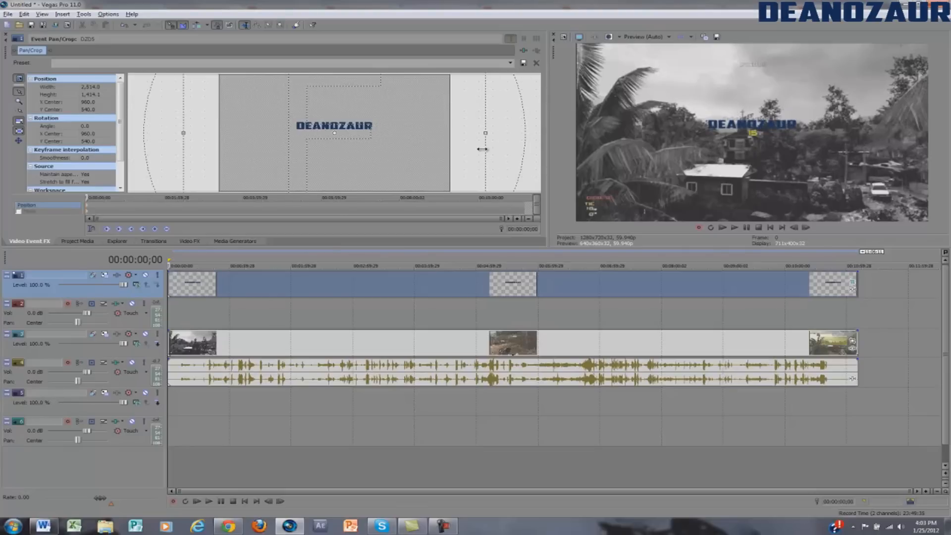
mouse_move(480, 151)
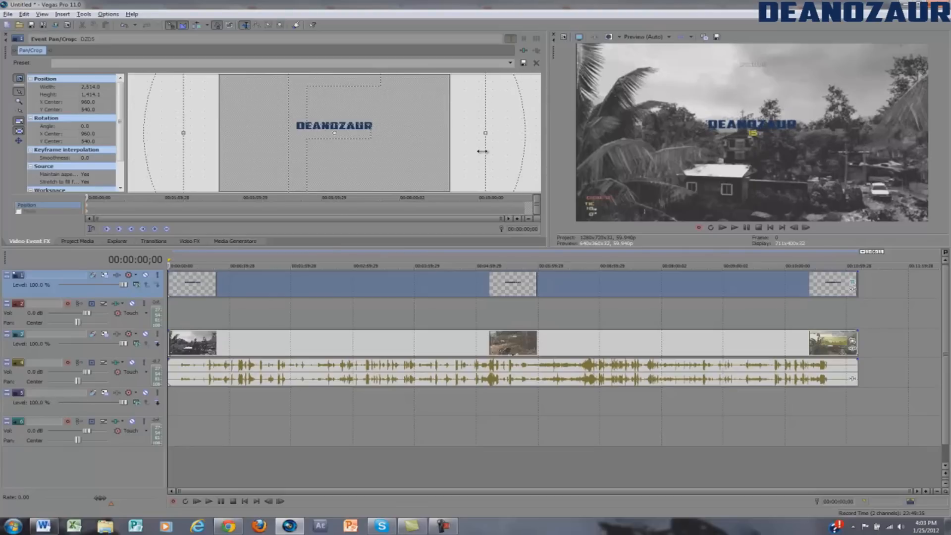
left_click_drag(483, 151, 519, 152)
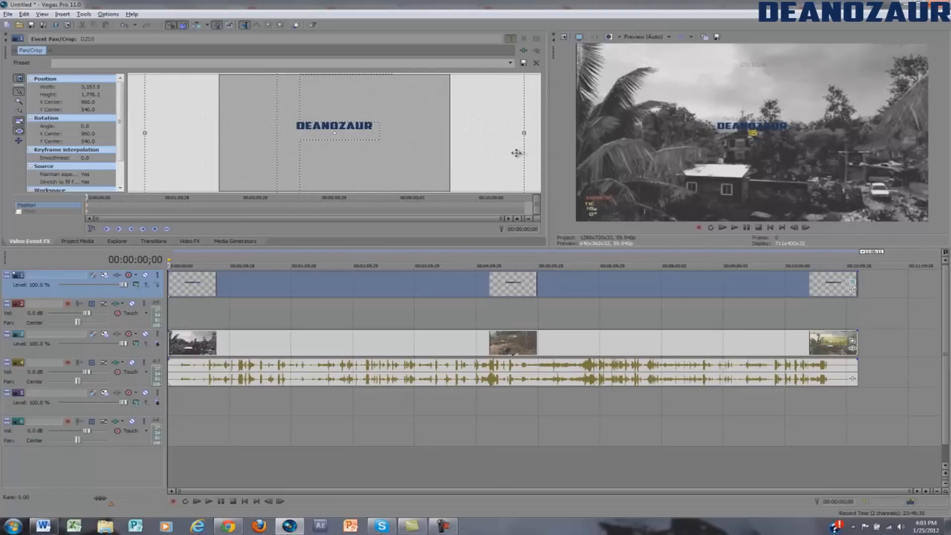
mouse_move(427, 156)
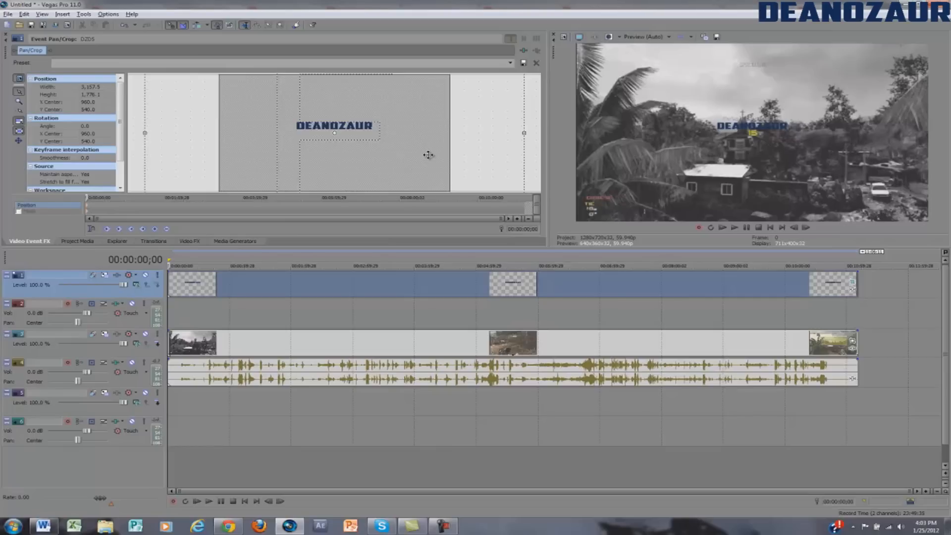
mouse_move(416, 258)
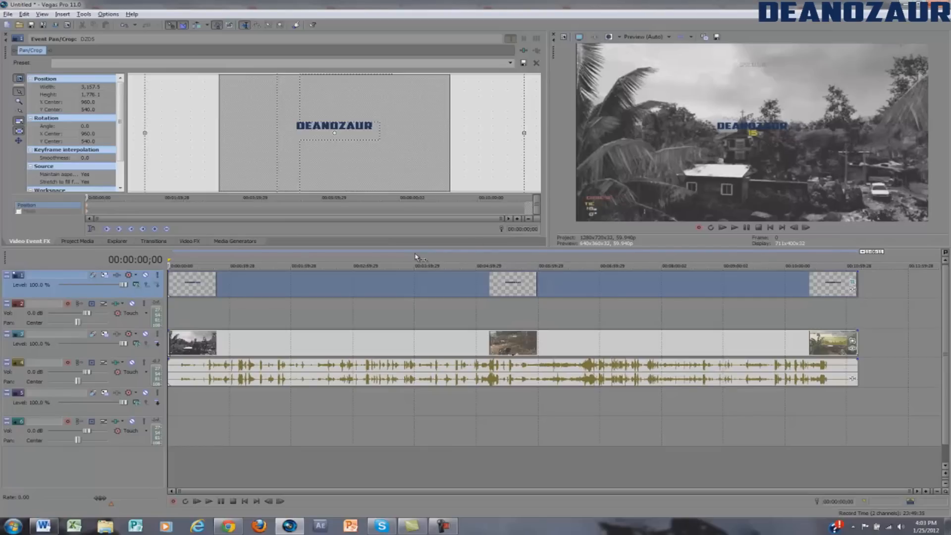
mouse_move(382, 167)
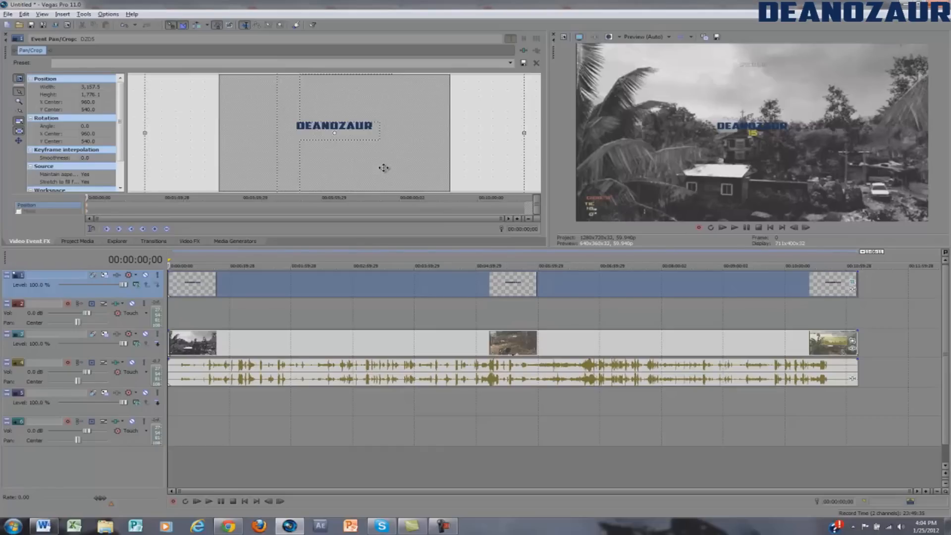
mouse_move(380, 151)
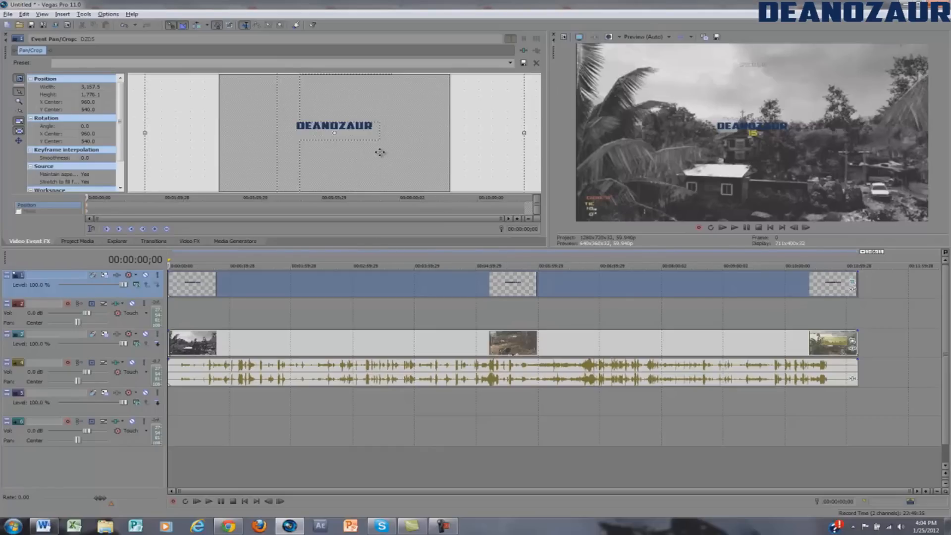
mouse_move(381, 149)
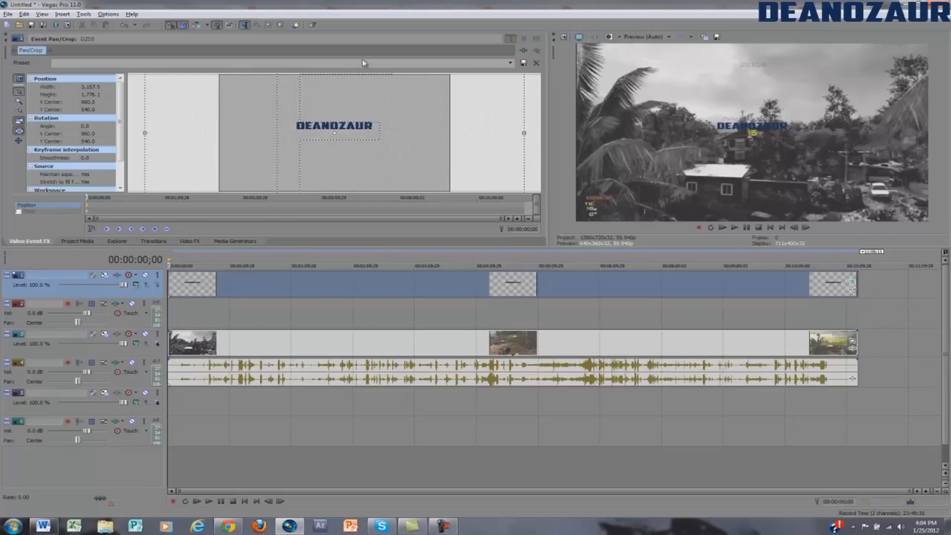
mouse_move(380, 101)
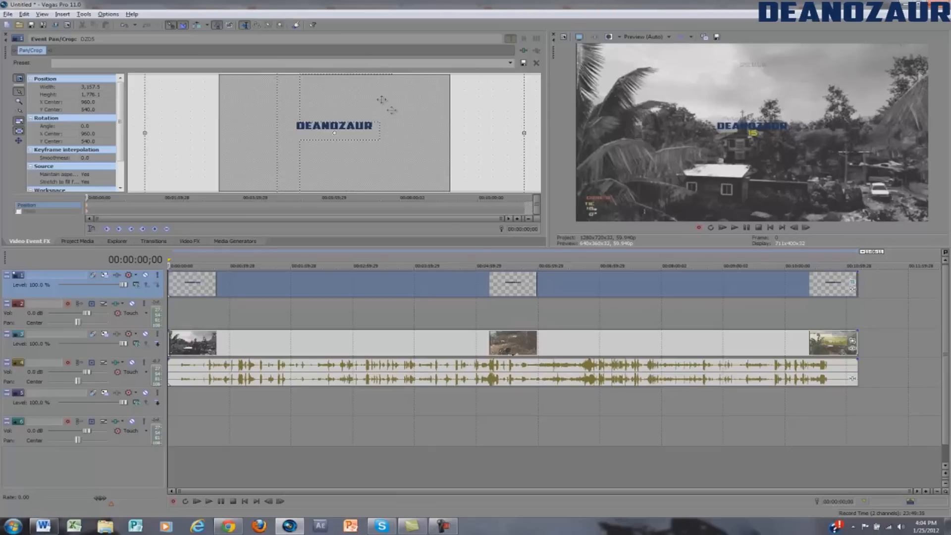
mouse_move(441, 153)
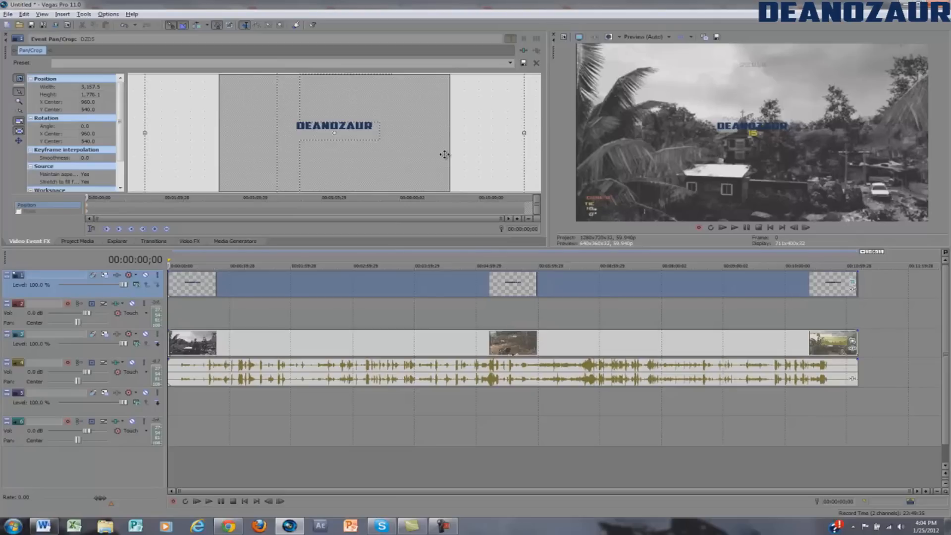
mouse_move(521, 136)
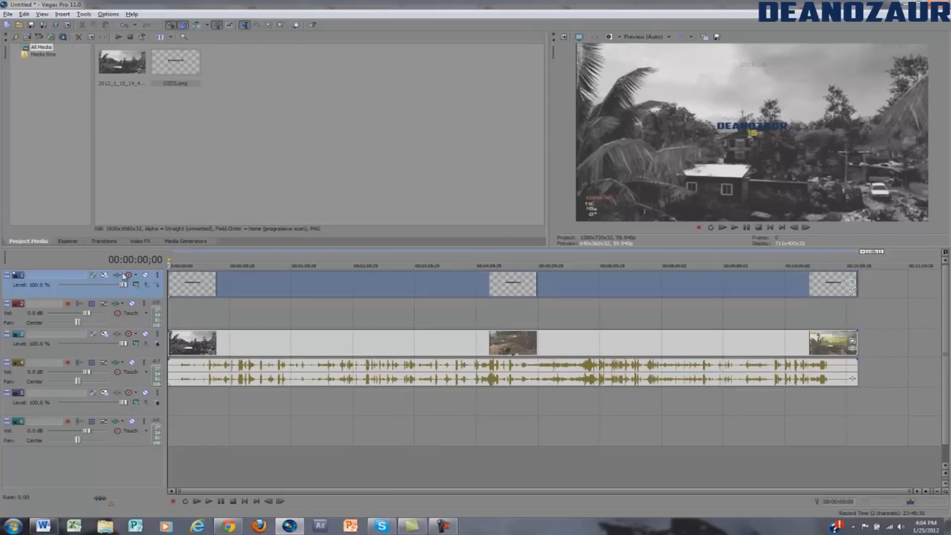
- In Track Motion for the logo track, move the frame so the logo sits in the top-right corner
left_click(104, 275)
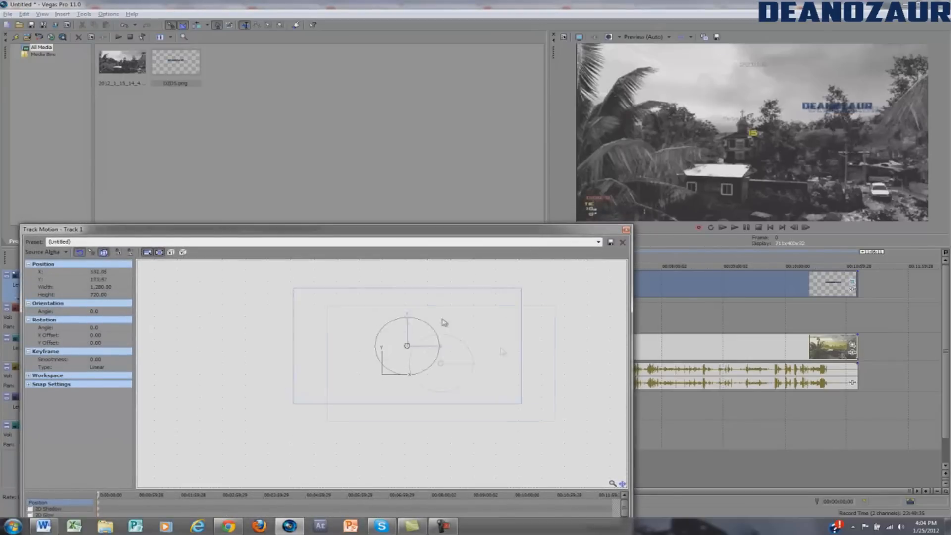
left_click_drag(408, 345, 387, 351)
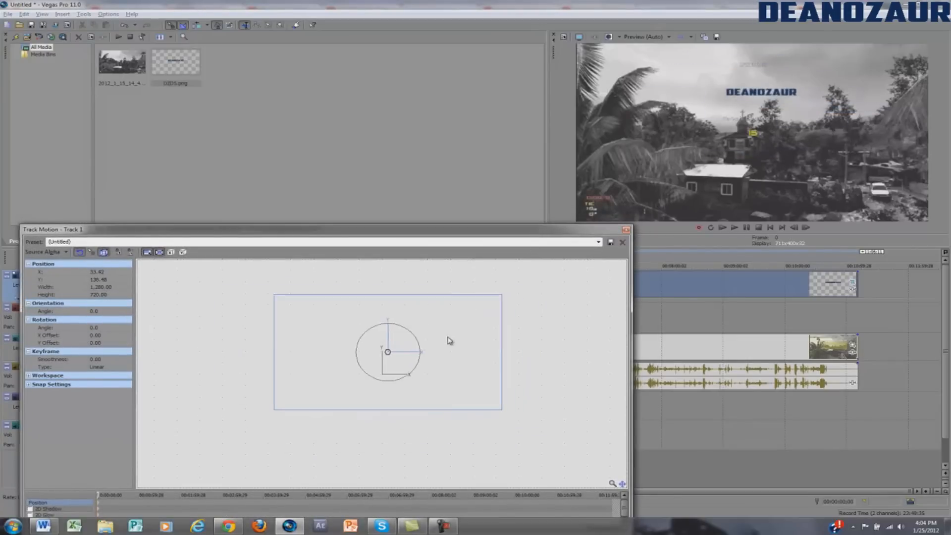
left_click_drag(388, 352, 463, 336)
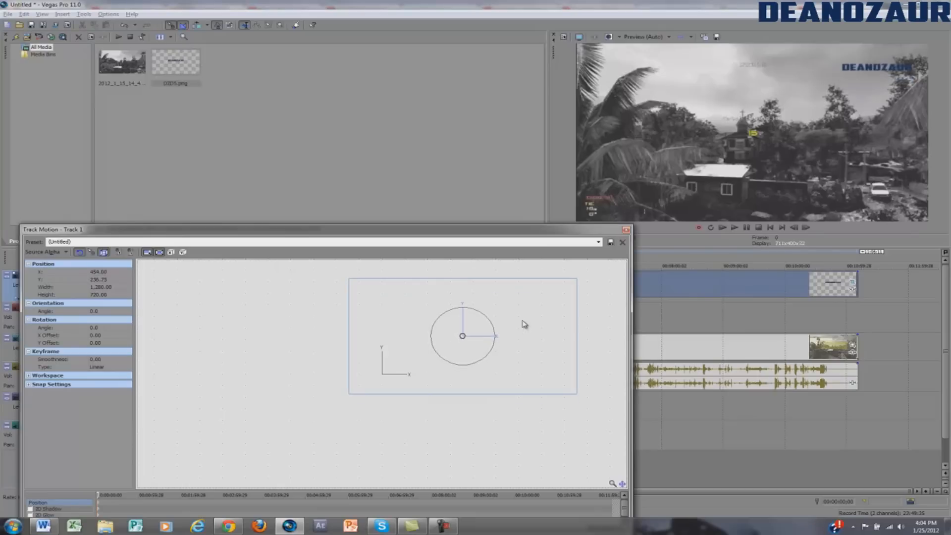
mouse_move(406, 379)
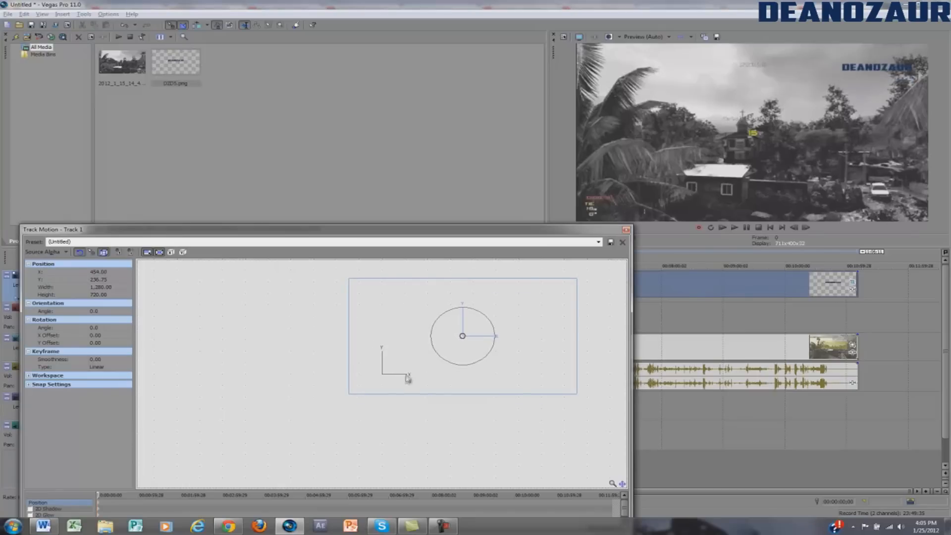
left_click_drag(463, 336, 376, 447)
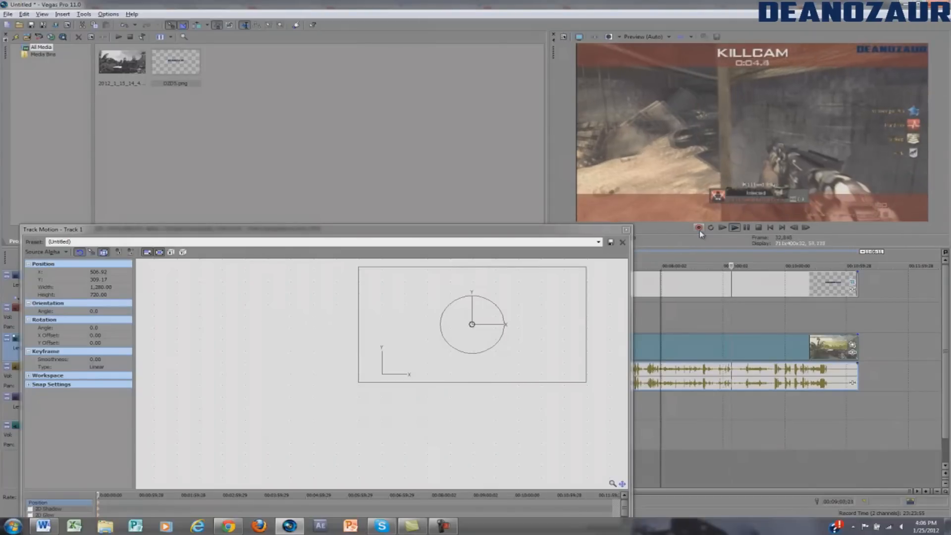
- Move the Track Motion frame down so the logo lands in the bottom-right corner
left_click(736, 228)
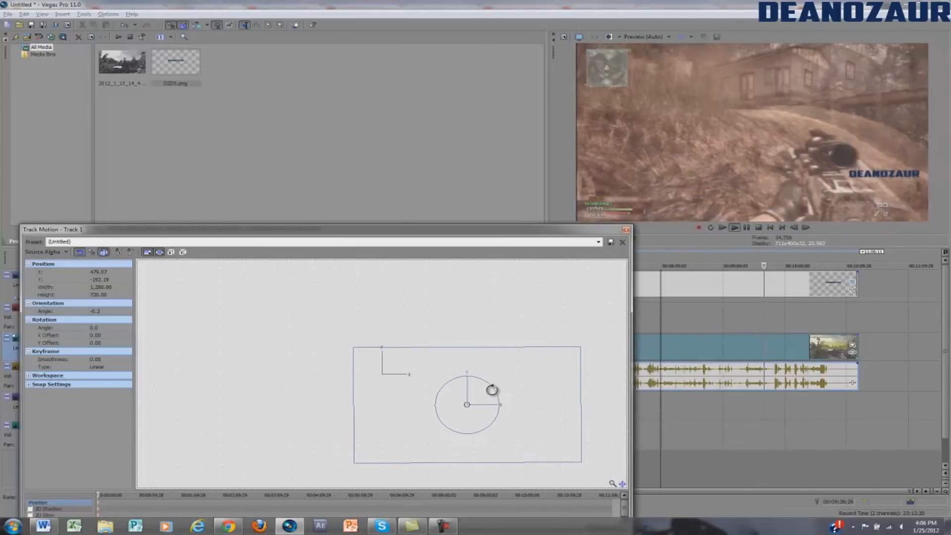
- Tilt the logo diagonally, nudge it toward the lower right, then rotate it back to 0 degrees
left_click_drag(494, 389, 478, 380)
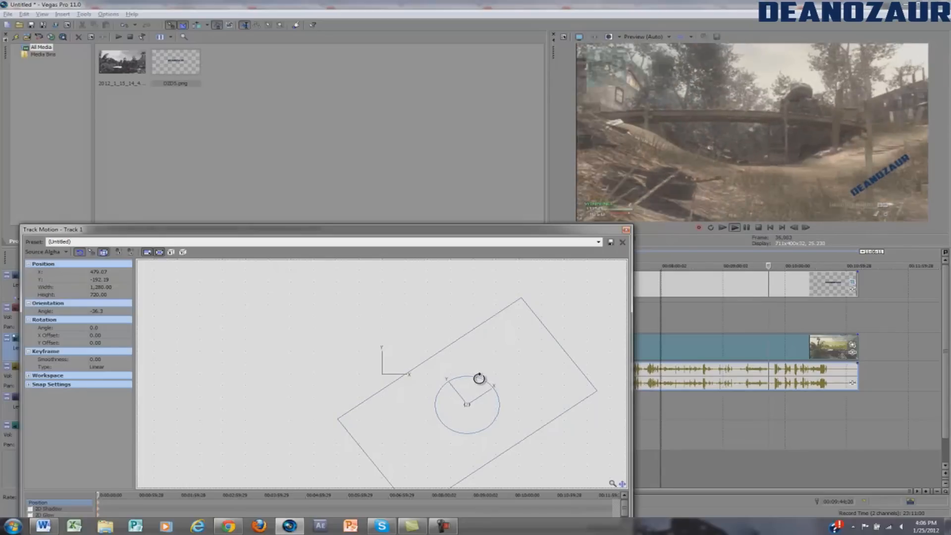
left_click_drag(480, 378, 466, 384)
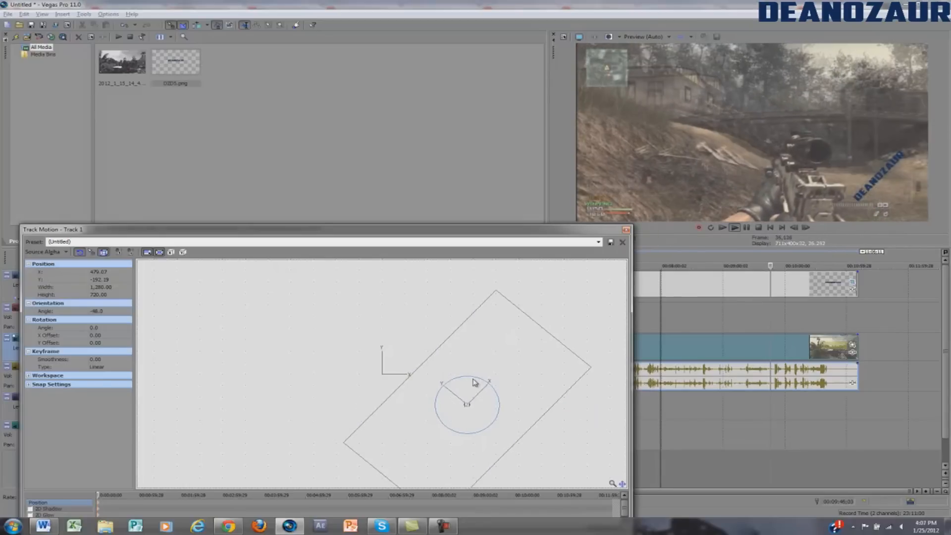
left_click_drag(467, 403, 477, 414)
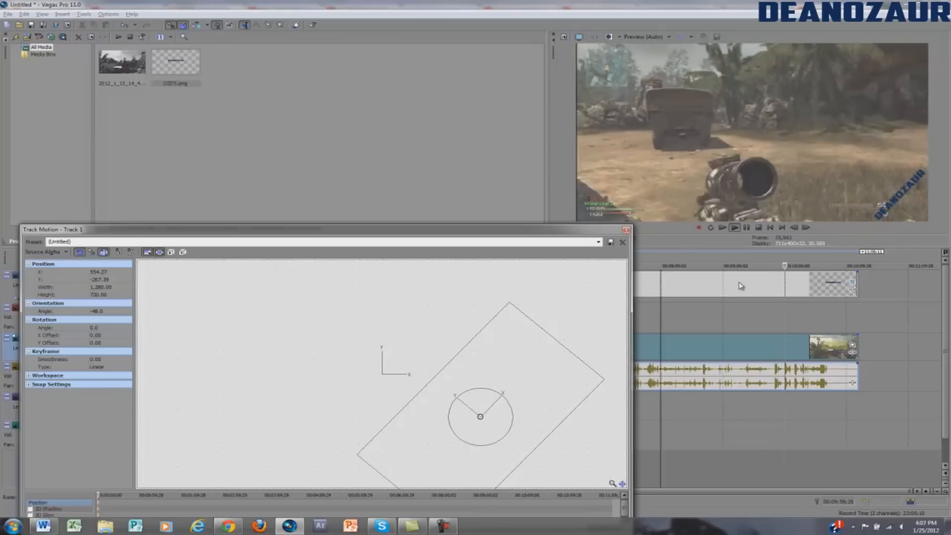
left_click(736, 228)
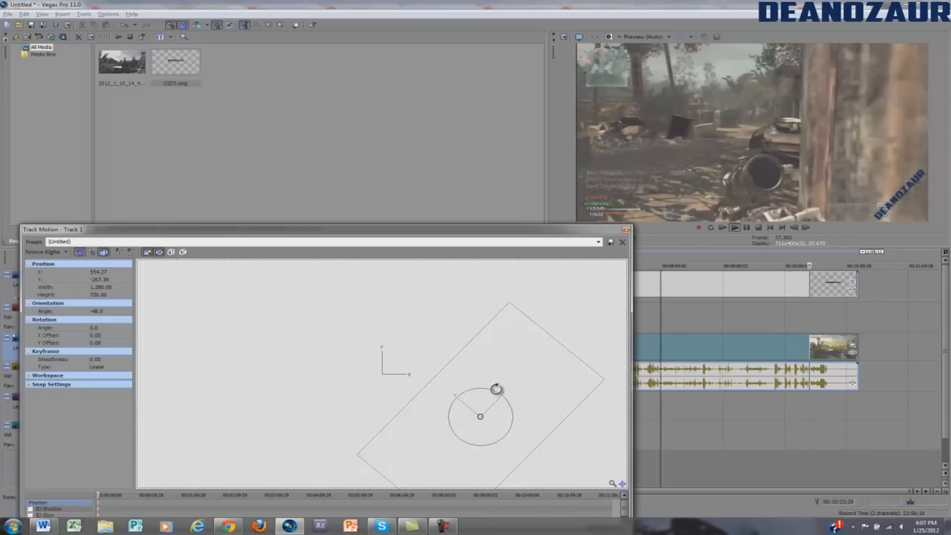
left_click_drag(497, 388, 508, 379)
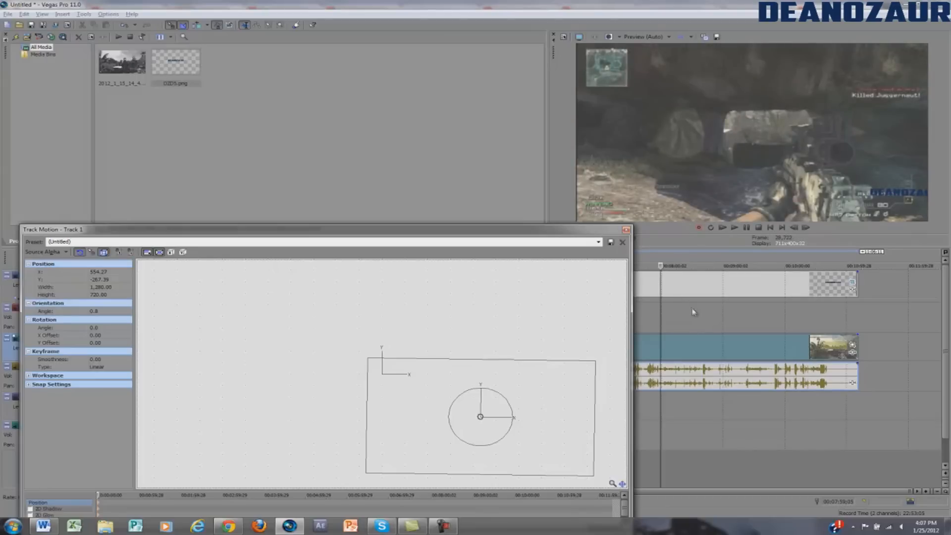
- Move the Track Motion frame to the top-right corner and straighten its slight tilt
left_click_drag(513, 417, 509, 404)
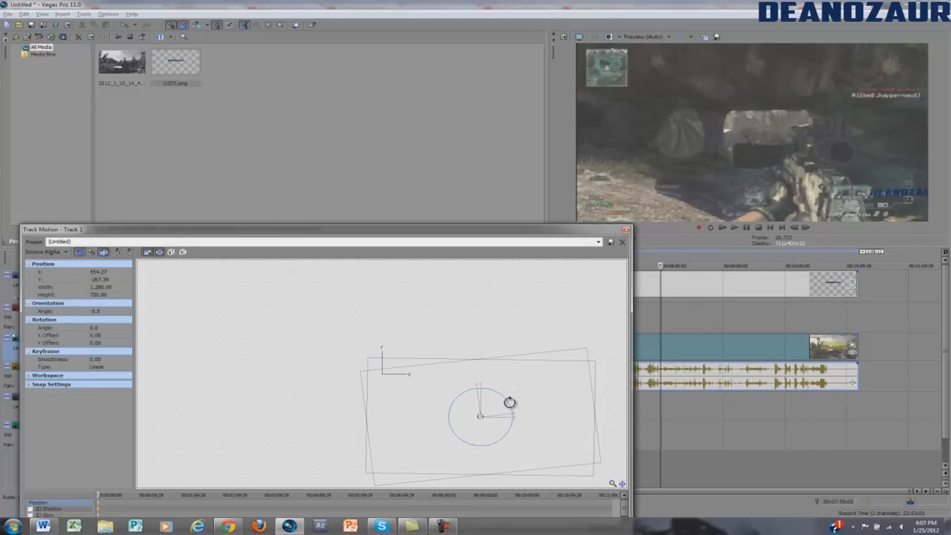
left_click_drag(510, 403, 517, 404)
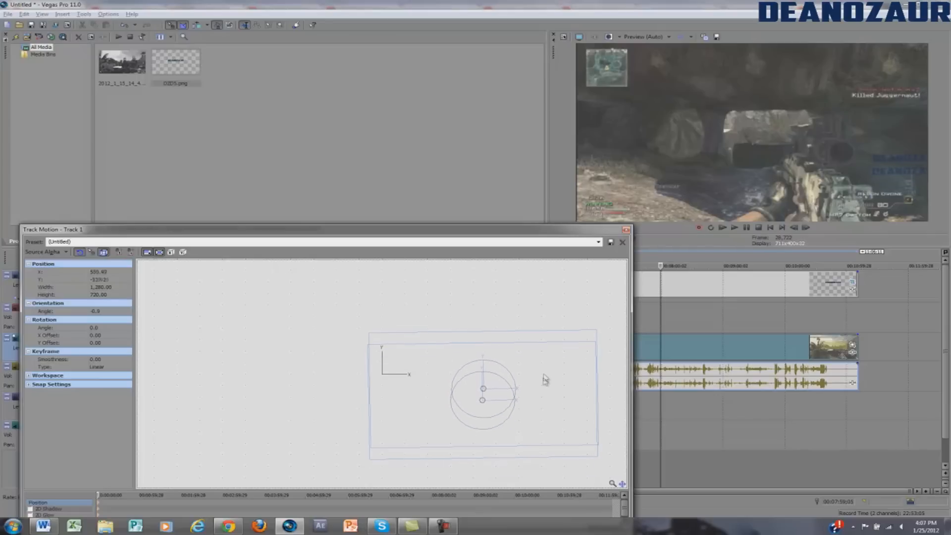
left_click_drag(484, 388, 503, 323)
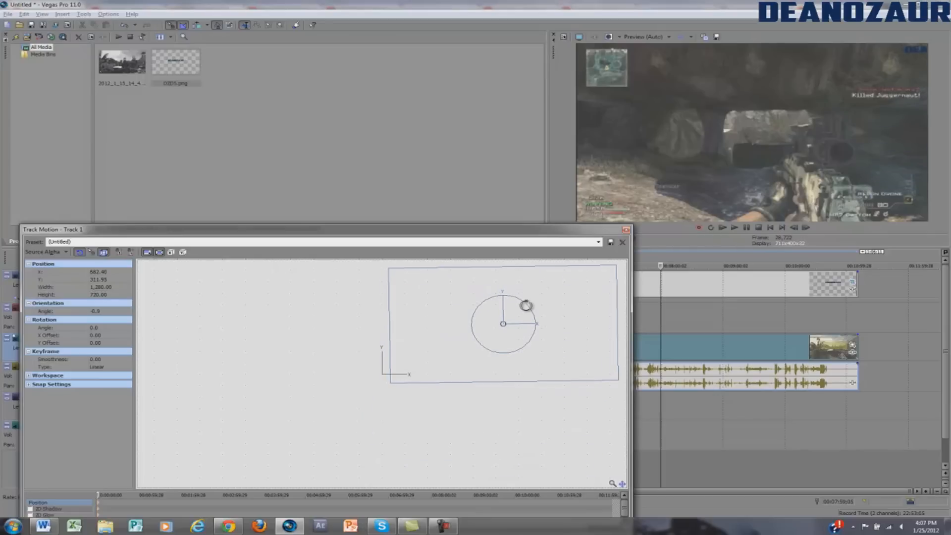
left_click_drag(527, 305, 528, 307)
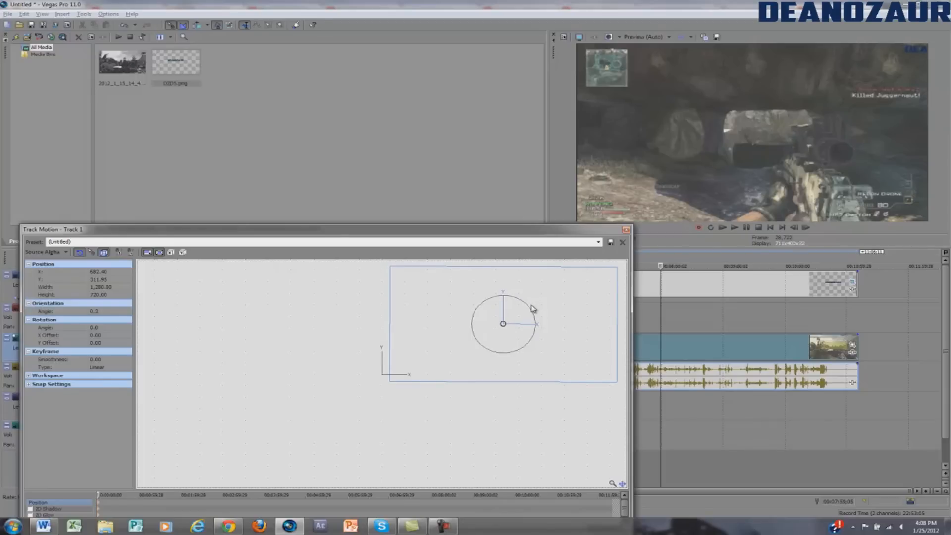
- Fine-tune the logo's top-right position and close the Track Motion window
left_click_drag(503, 324, 480, 320)
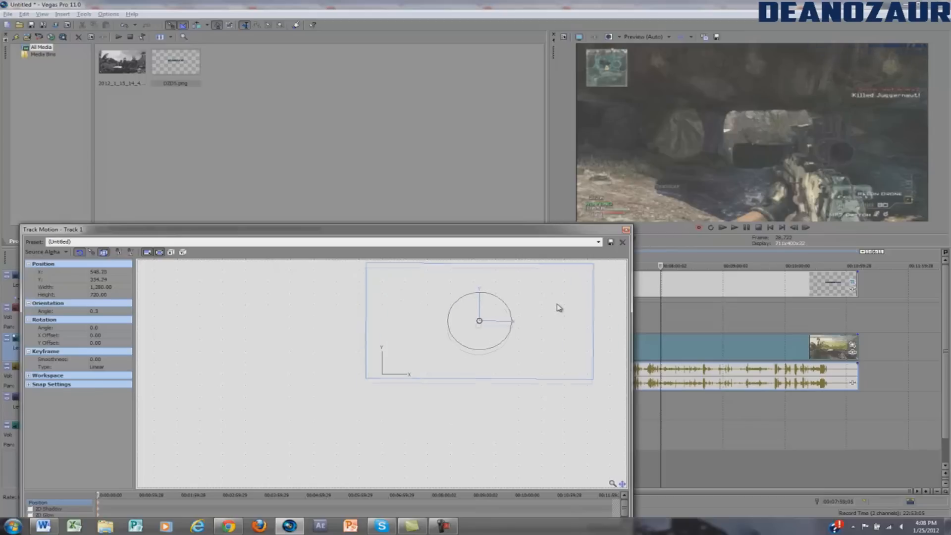
left_click_drag(479, 320, 471, 325)
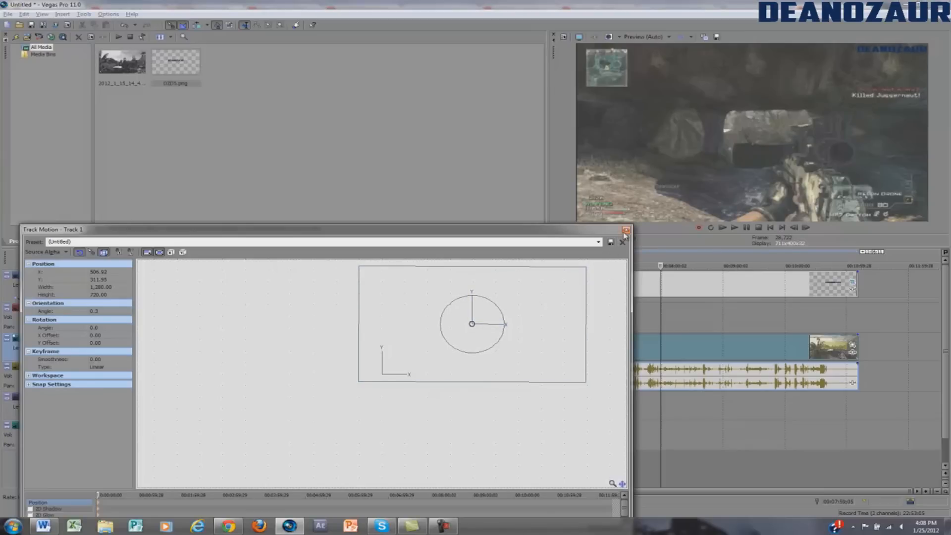
left_click(626, 228)
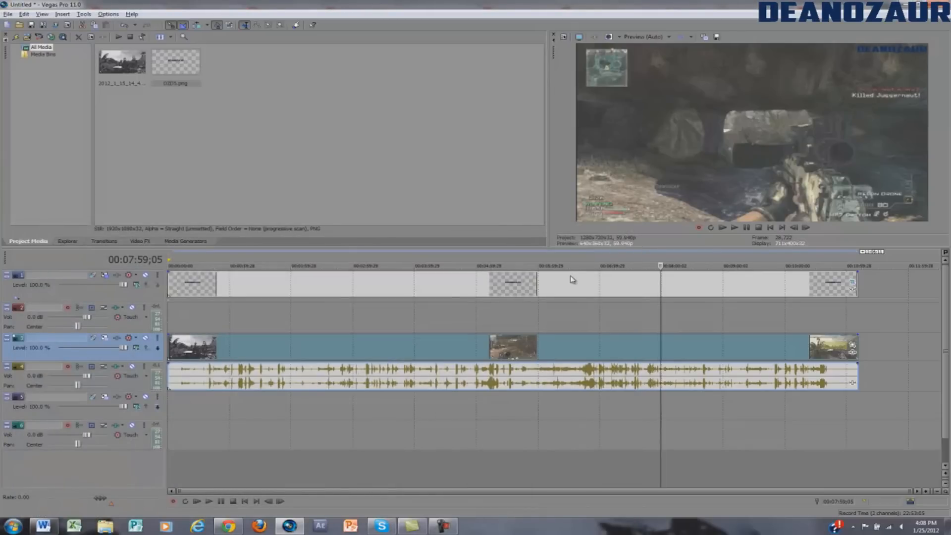